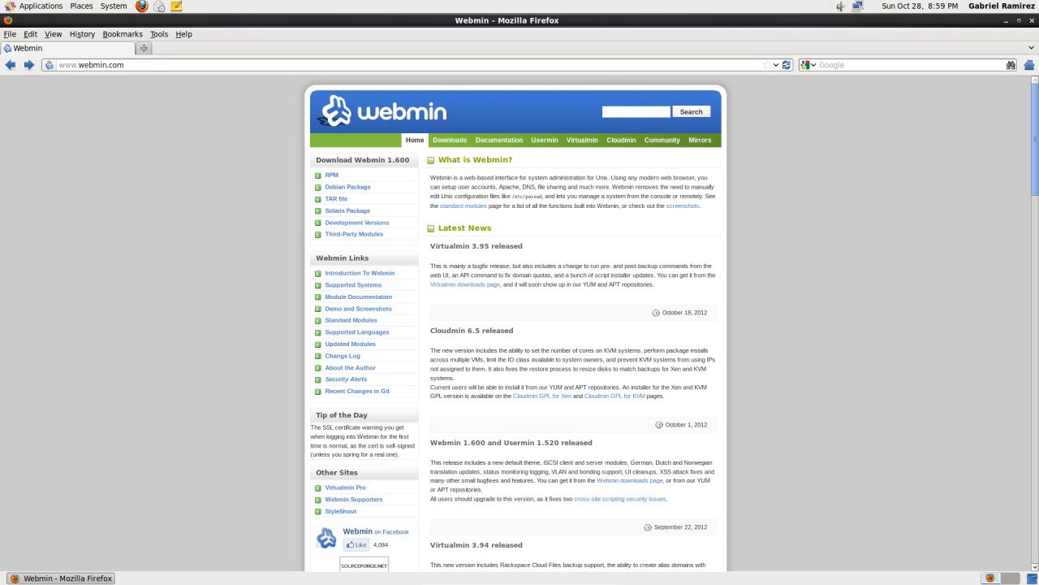
mouse_move(786, 341)
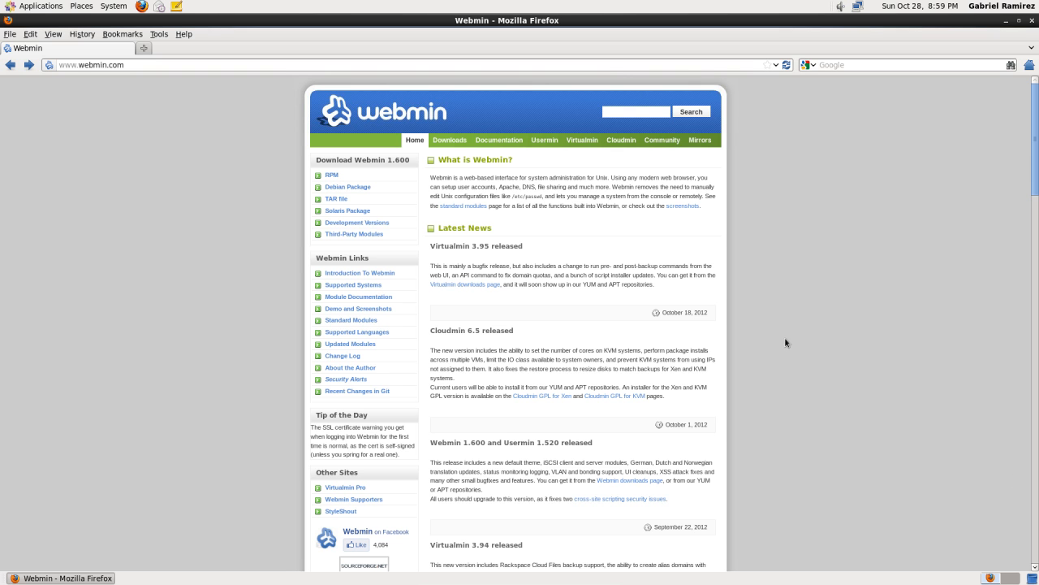
mouse_move(778, 333)
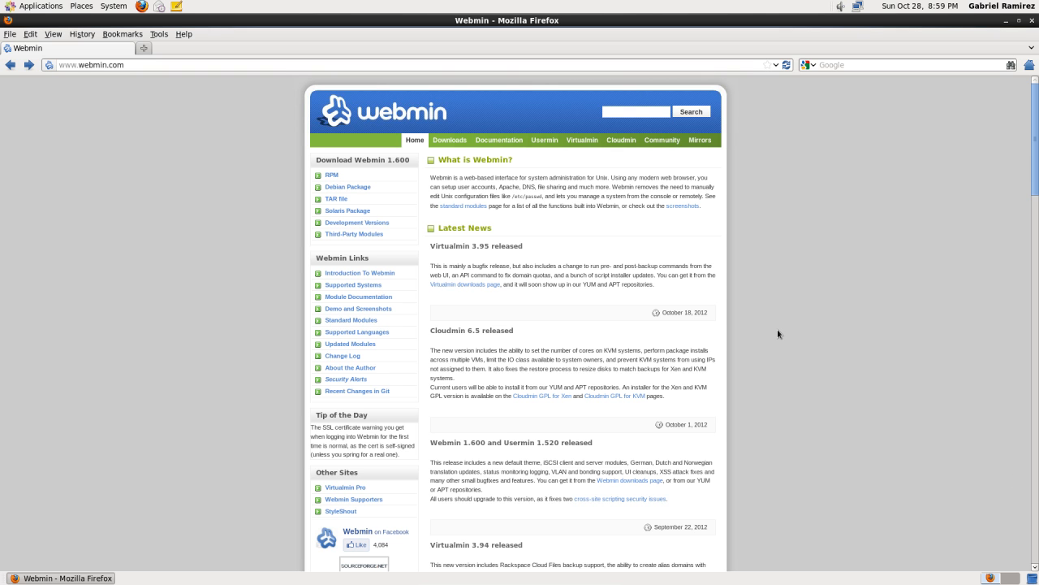
mouse_move(774, 336)
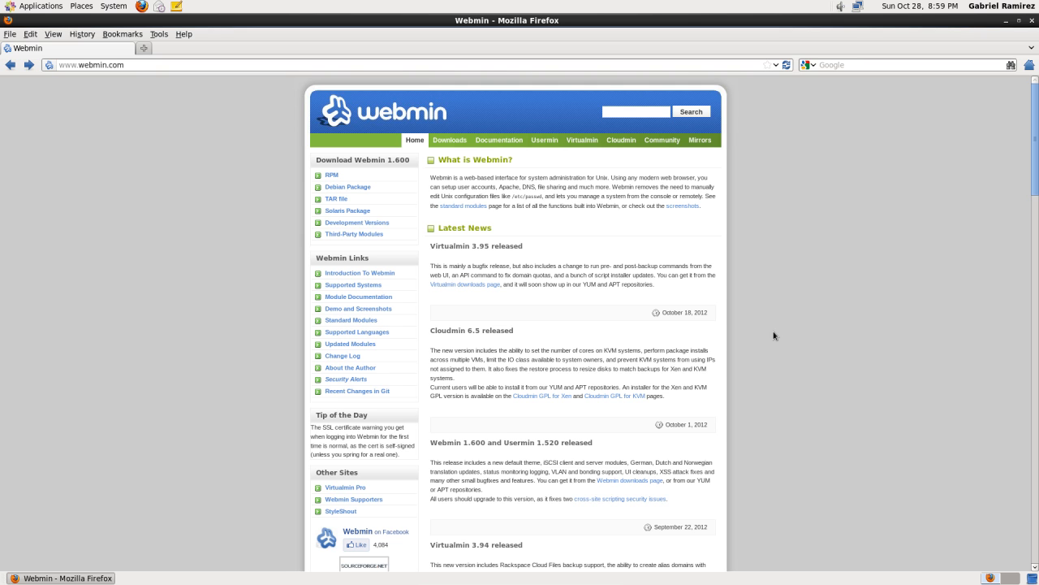
mouse_move(97, 77)
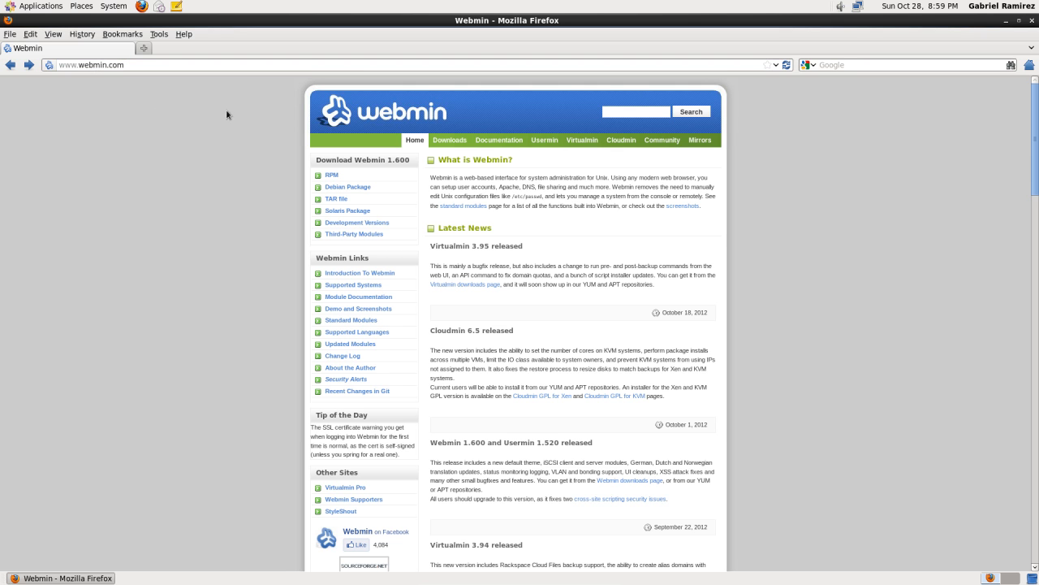
mouse_move(274, 111)
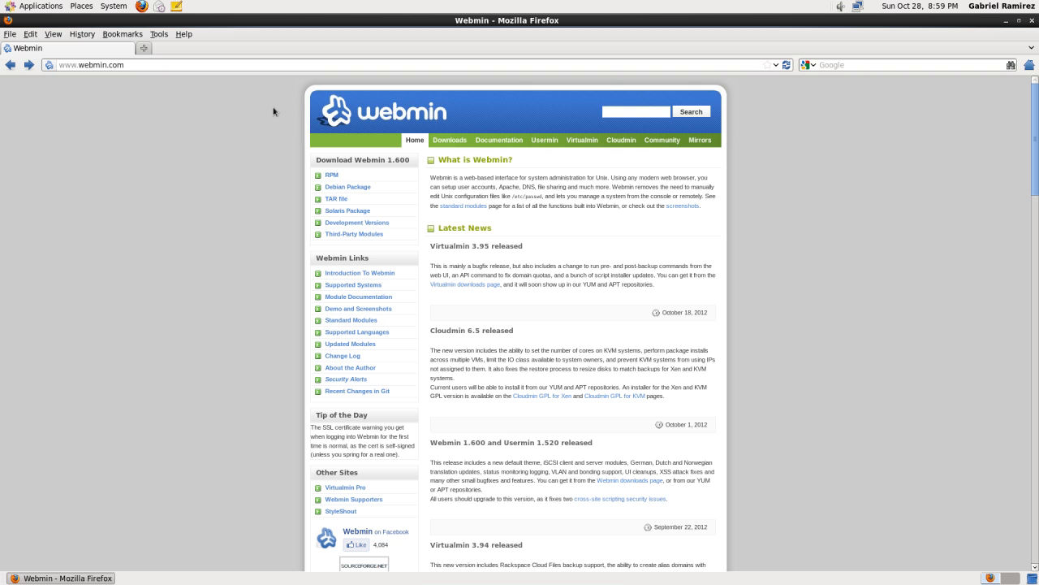
mouse_move(293, 162)
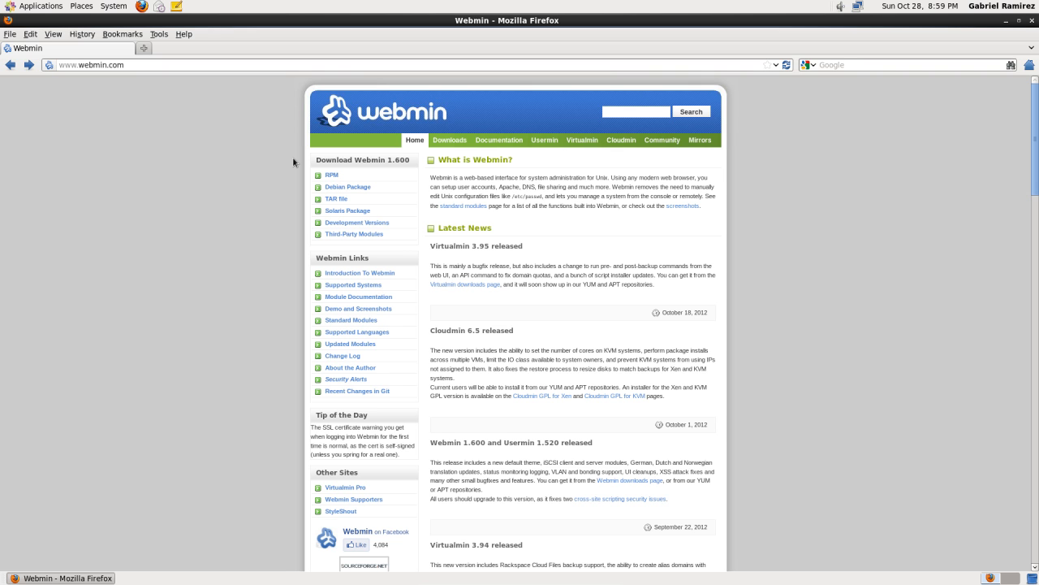
mouse_move(301, 186)
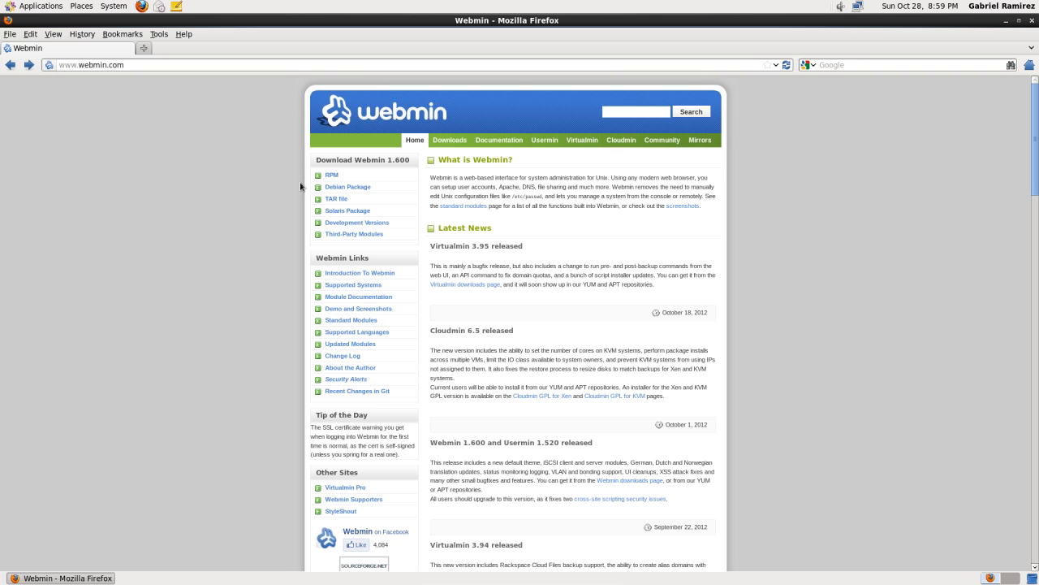
mouse_move(347, 187)
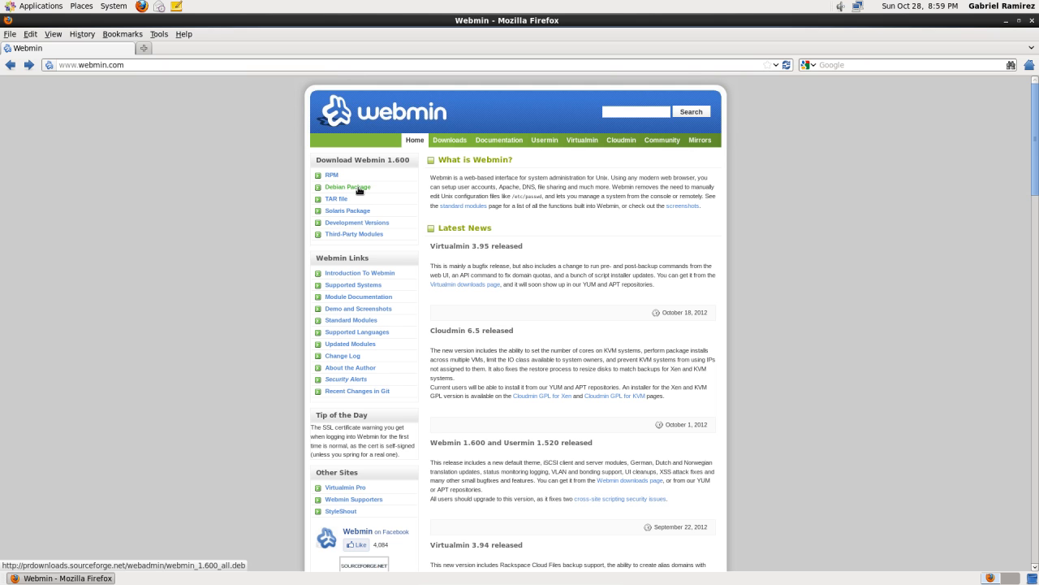
mouse_move(331, 176)
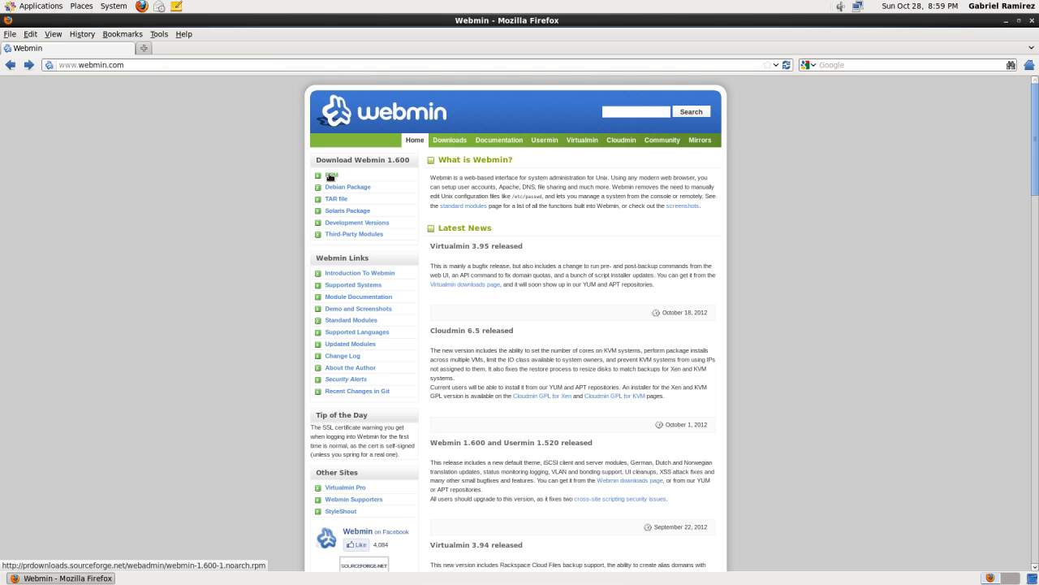
Download the Webmin 1.600 RPM and hand it to the default Package Installer
click(331, 175)
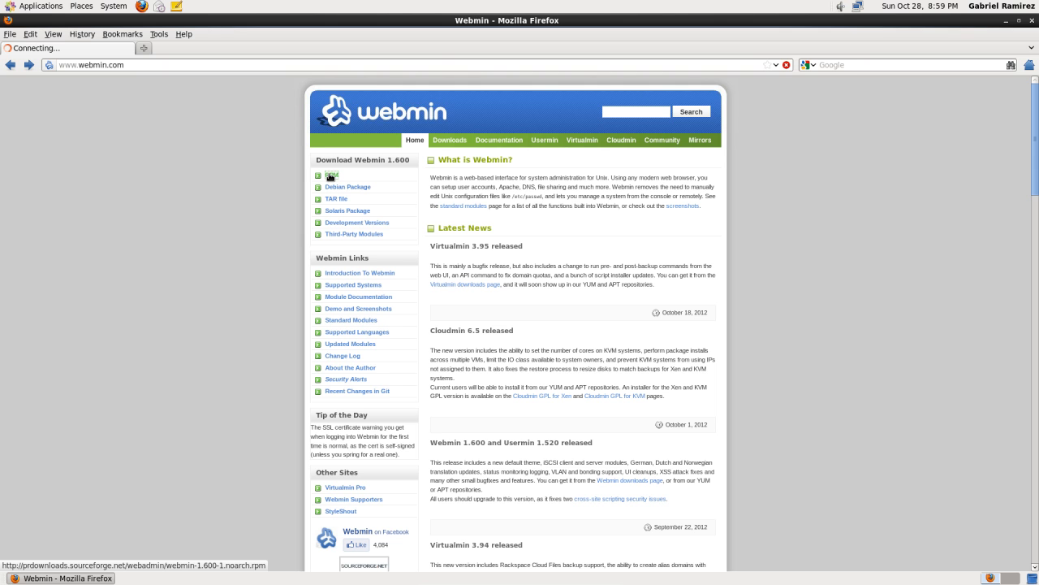
click(332, 175)
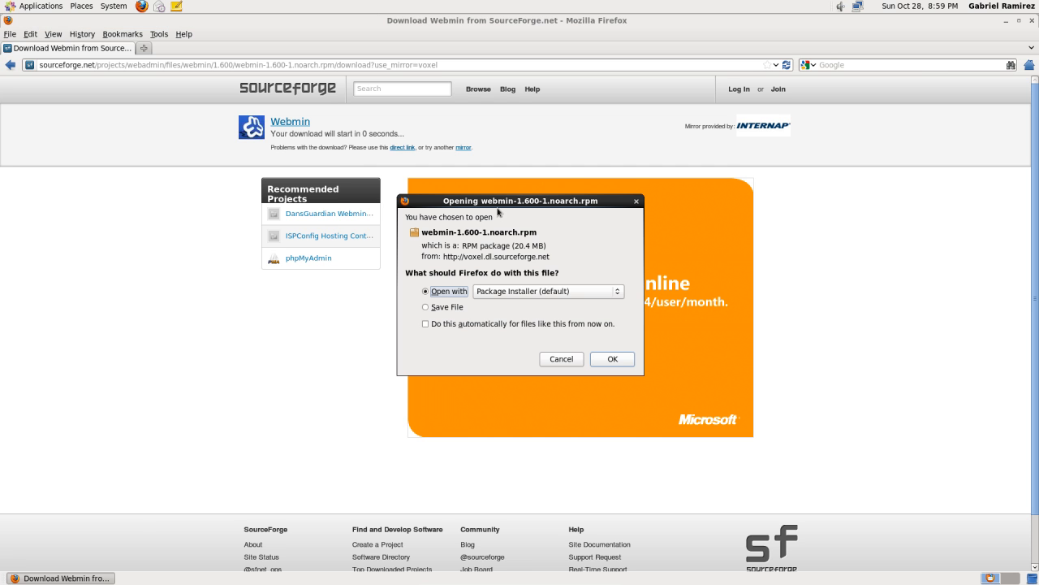
mouse_move(451, 280)
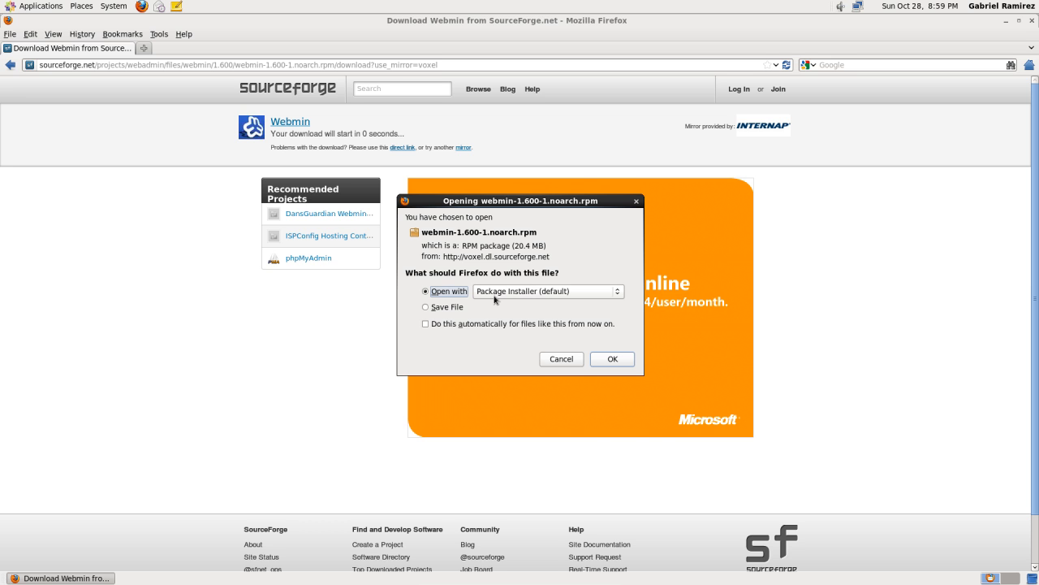
mouse_move(609, 351)
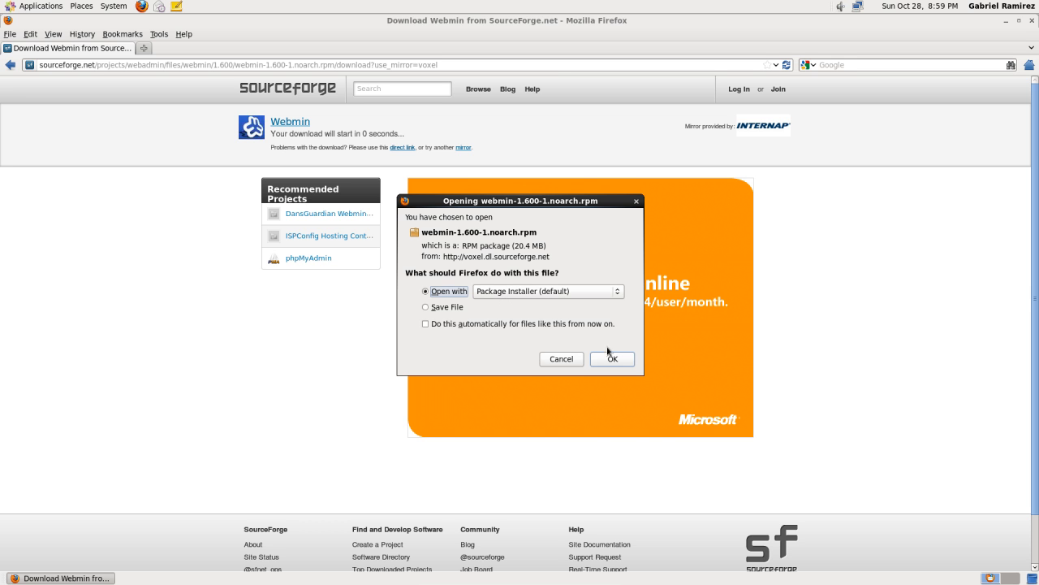
click(612, 358)
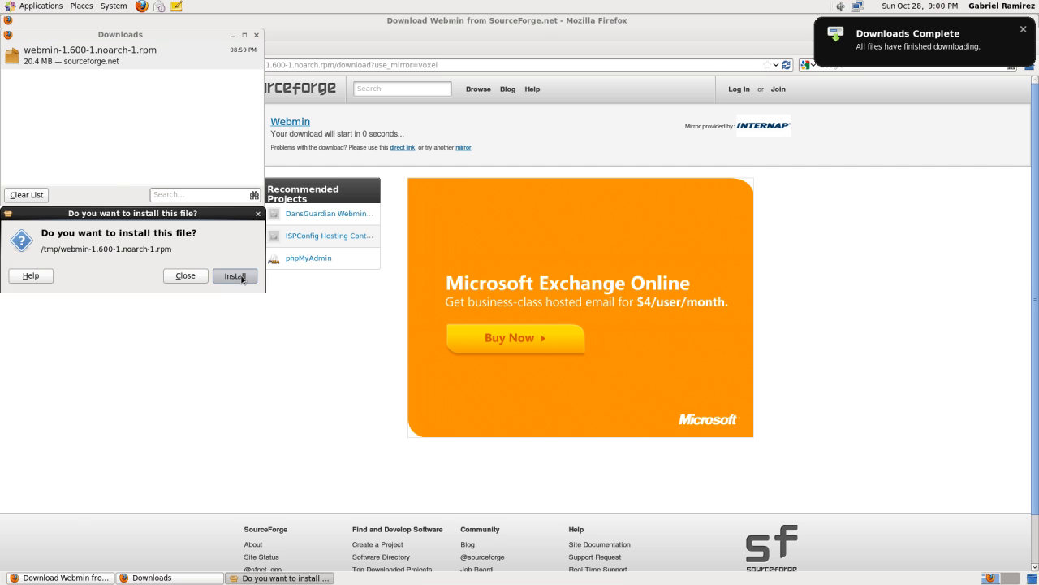
Confirm installation of the downloaded Webmin RPM in Package Installer
click(235, 275)
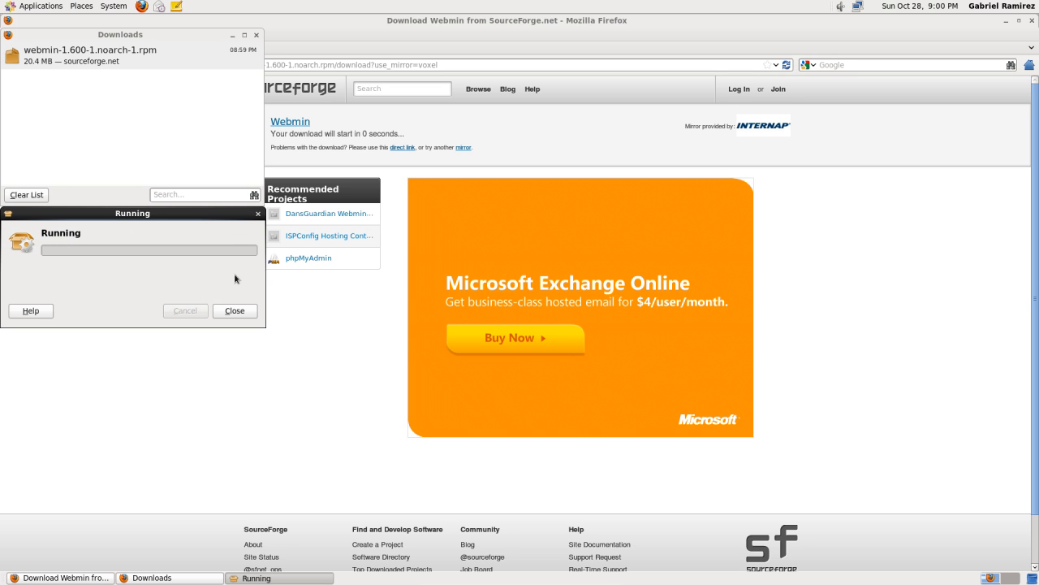
mouse_move(196, 273)
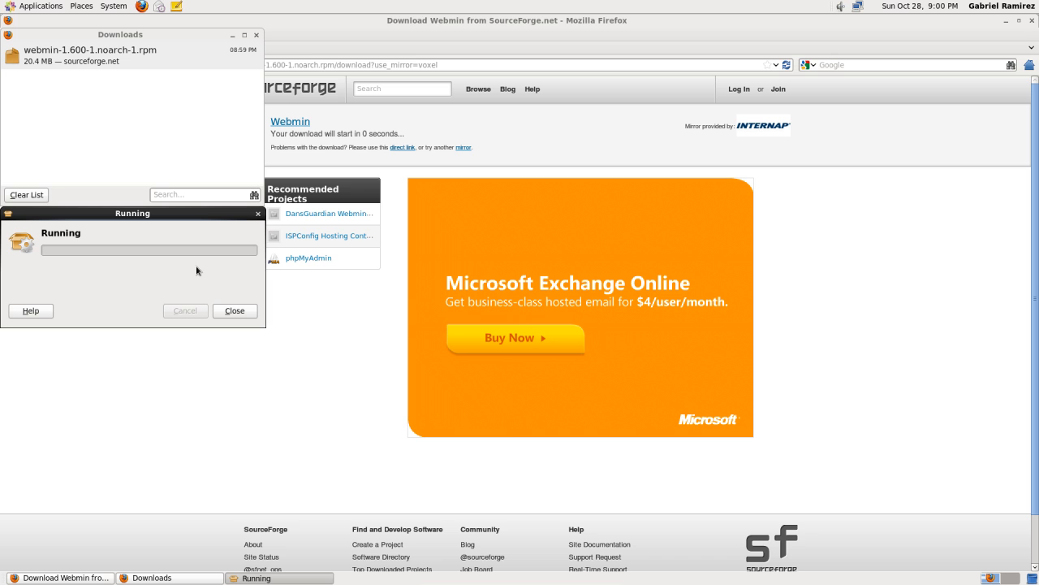
mouse_move(129, 261)
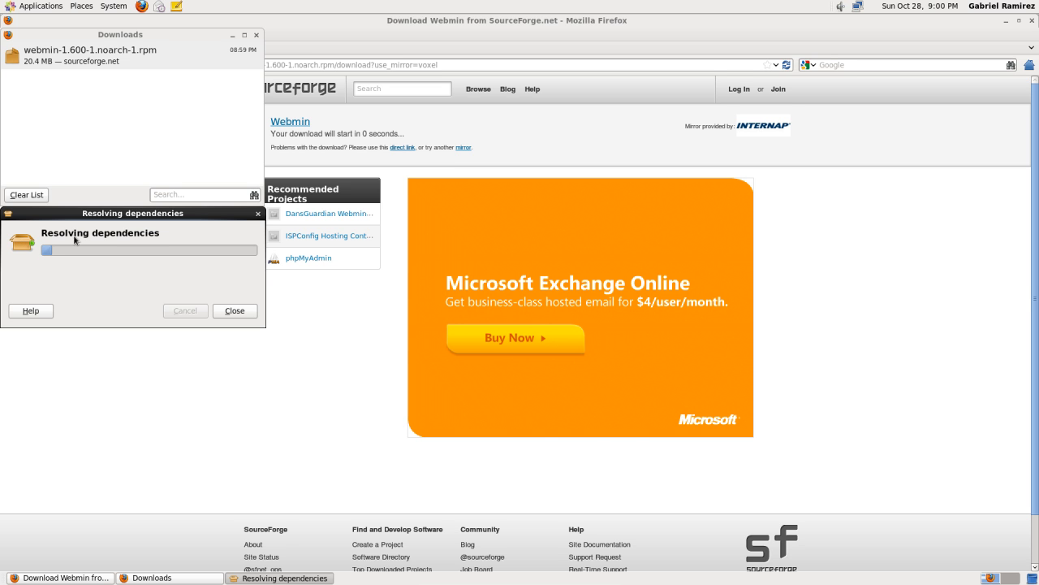
mouse_move(63, 242)
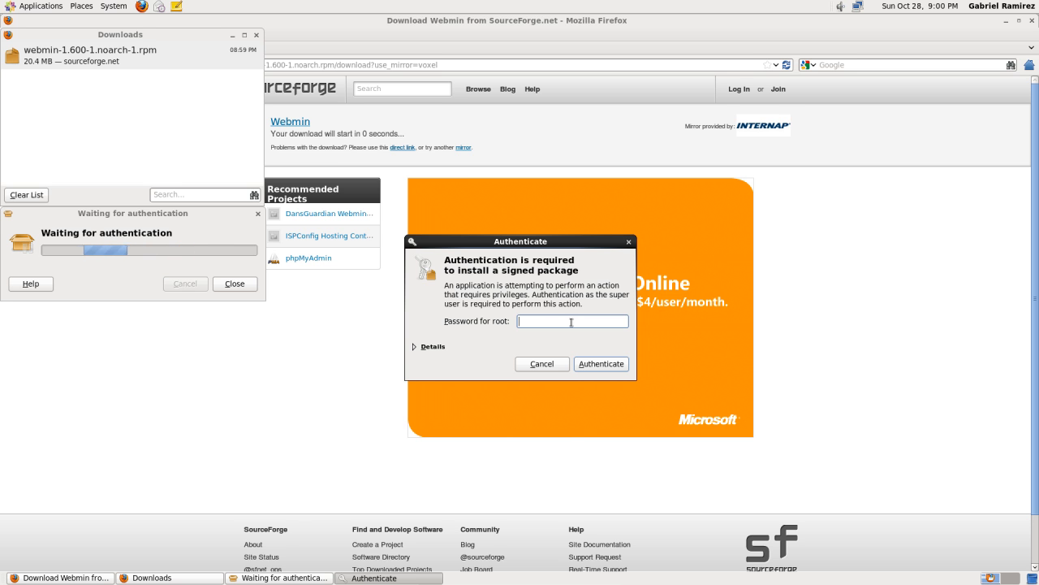
Authenticate as root, let the Webmin packages install, and dismiss the finished progress window
click(601, 363)
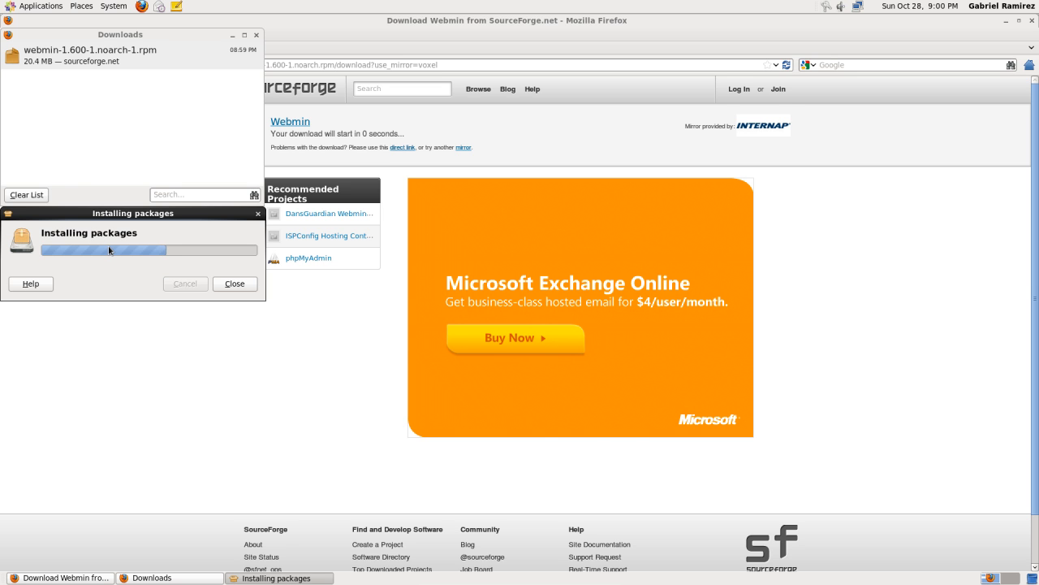
mouse_move(113, 247)
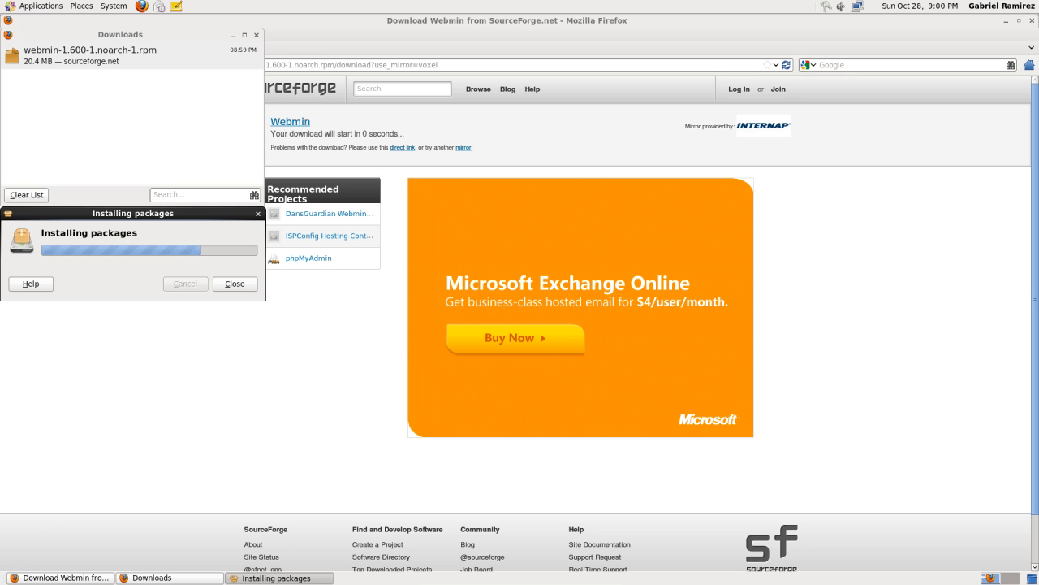
click(235, 283)
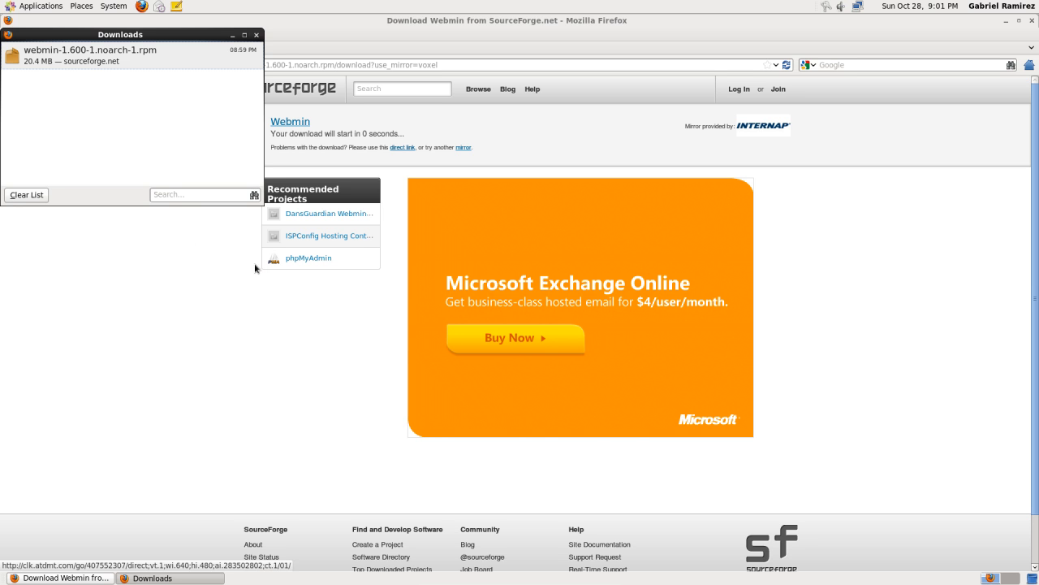
mouse_move(96, 174)
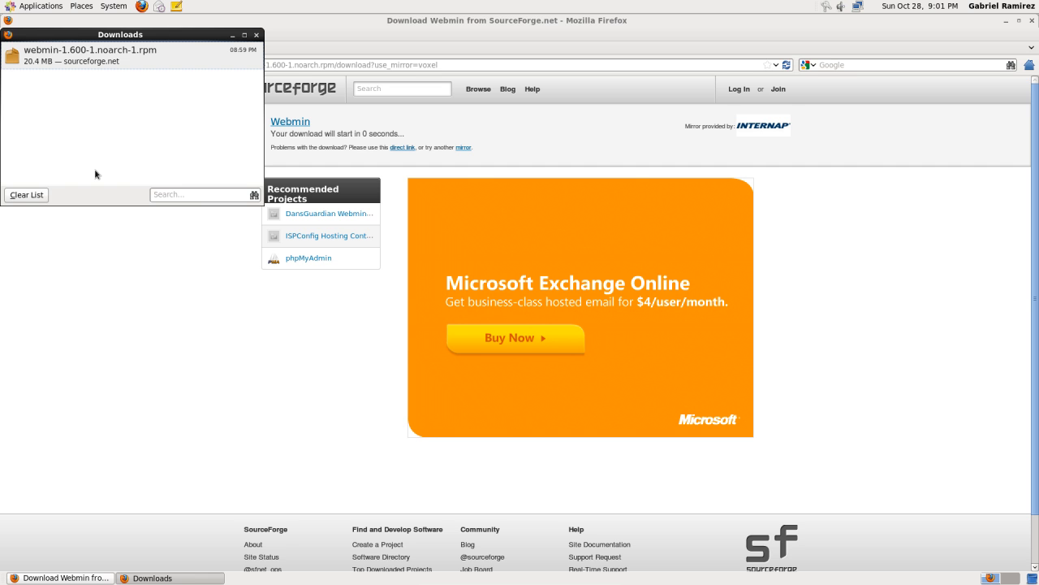
mouse_move(134, 251)
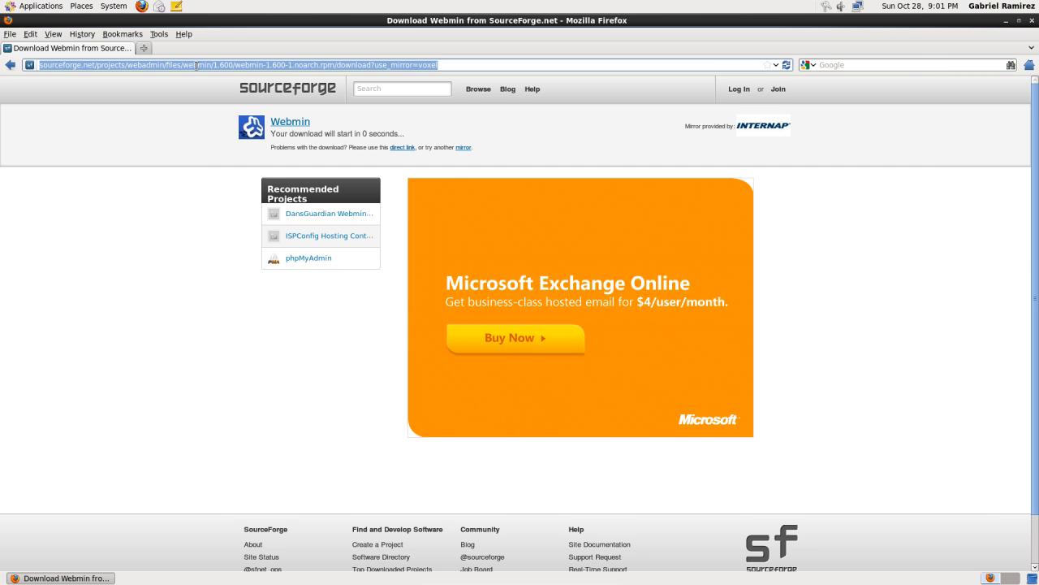
Navigate Firefox to localhost:10000 to reach the Webmin login page
text(localhost:10000)
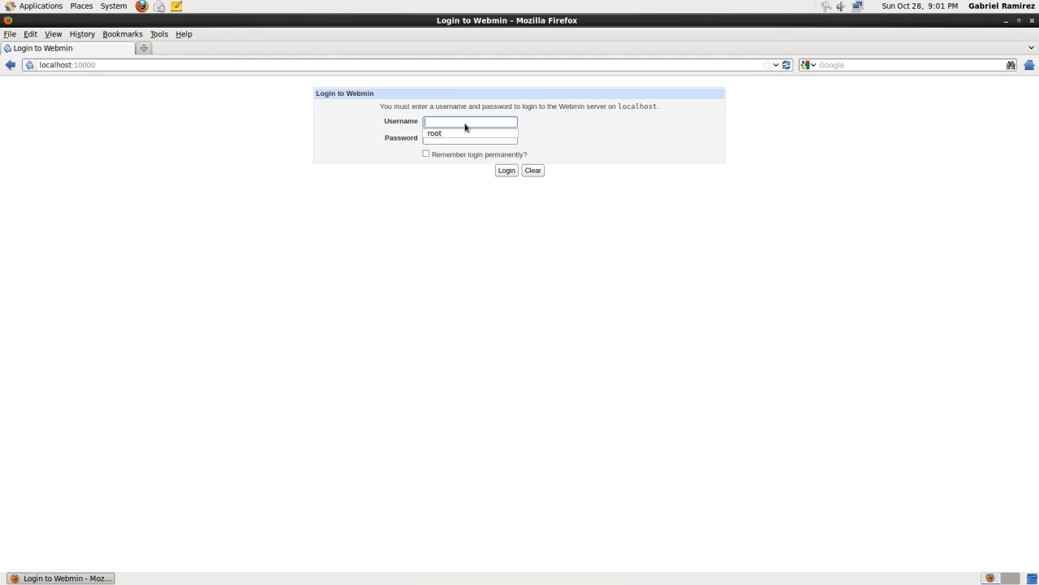
Log in to Webmin as root and reach the system information dashboard
text(root)
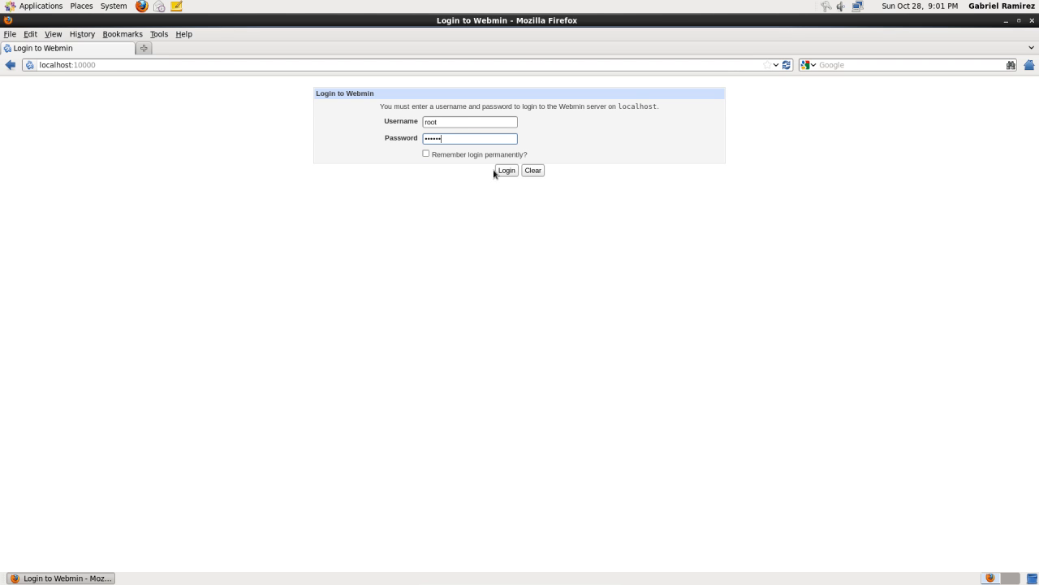
click(506, 169)
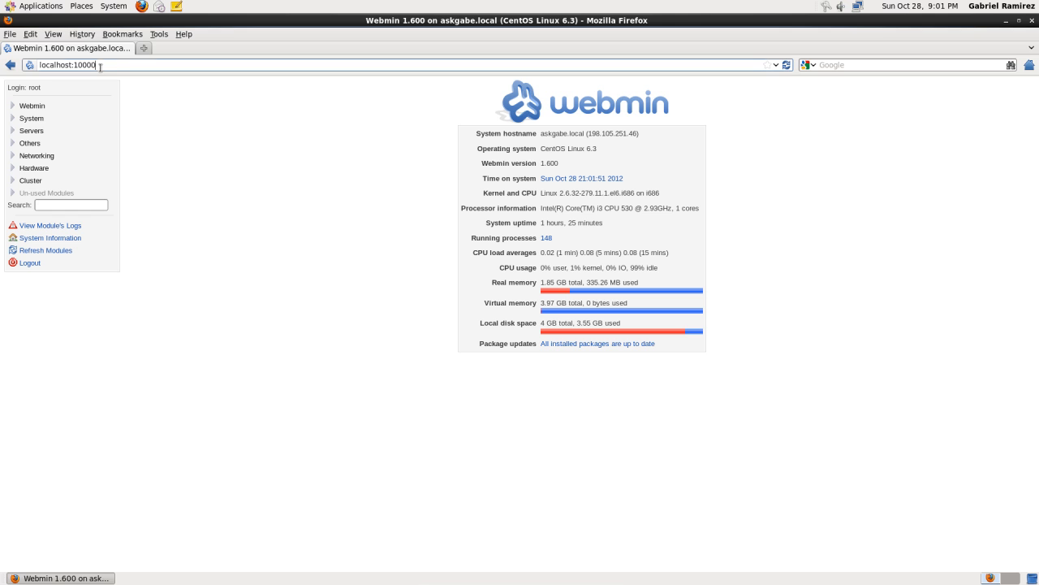
mouse_move(239, 159)
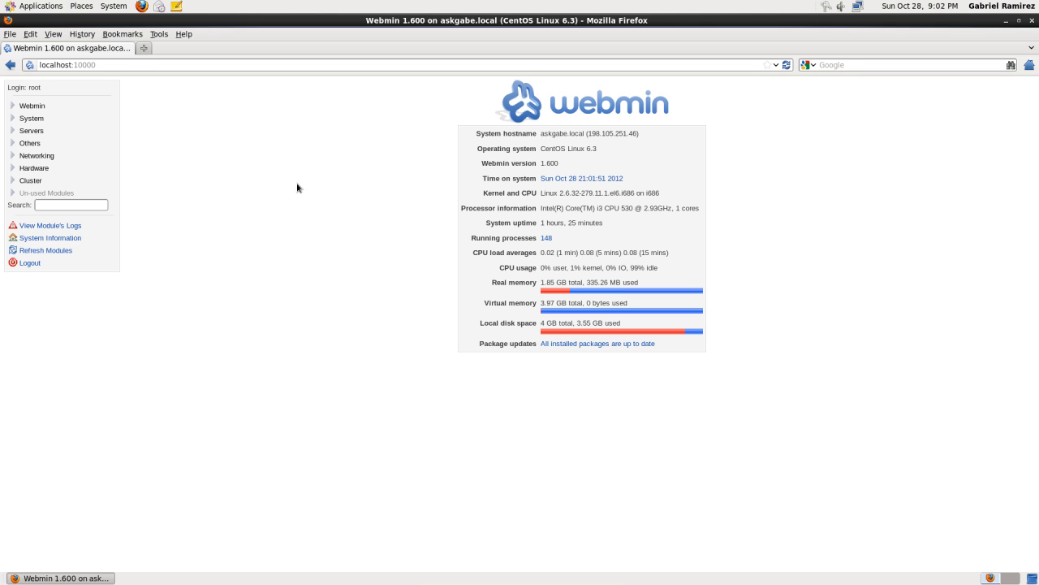
mouse_move(276, 213)
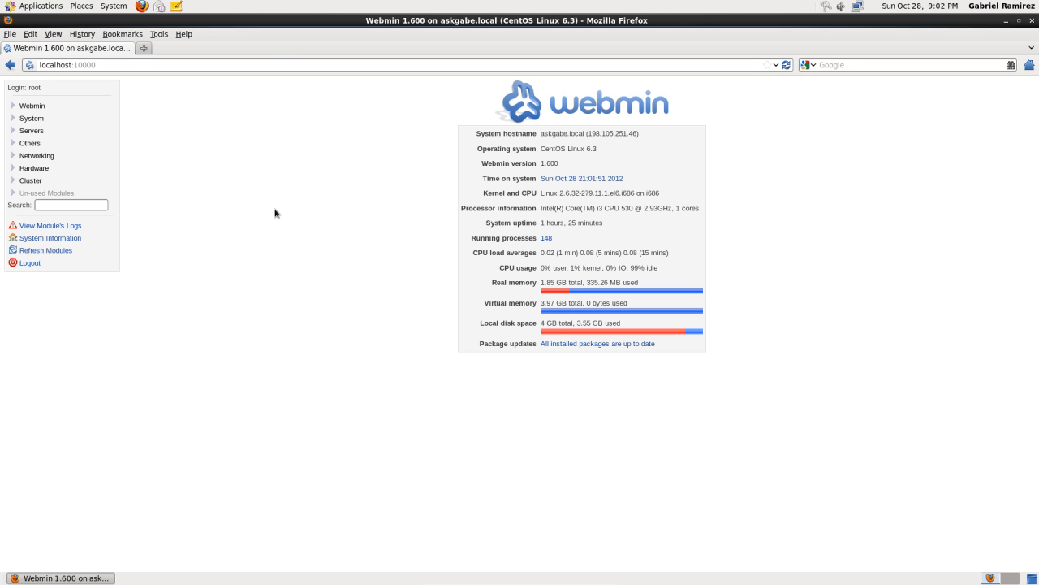
mouse_move(281, 212)
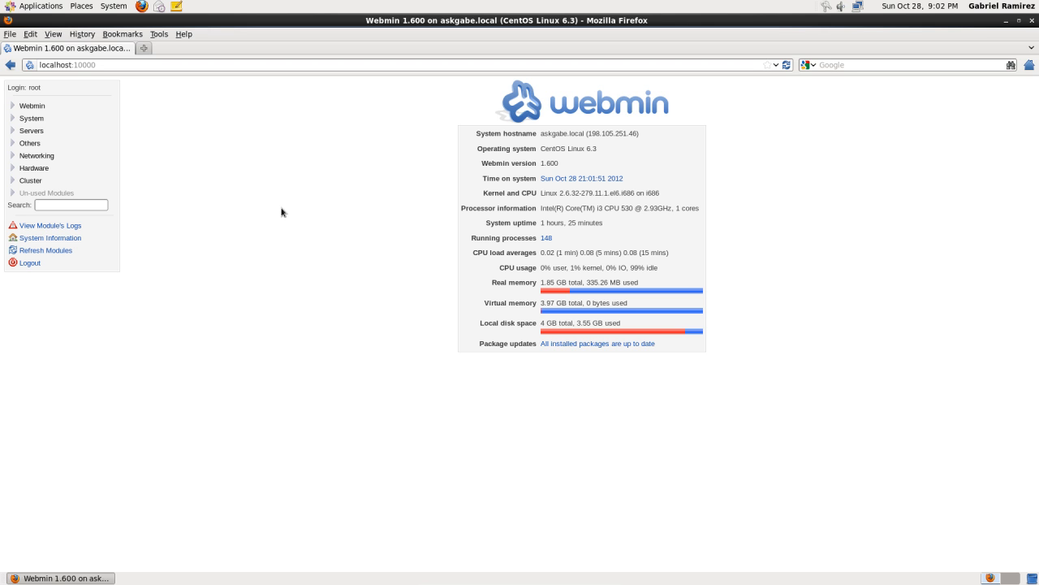
mouse_move(305, 214)
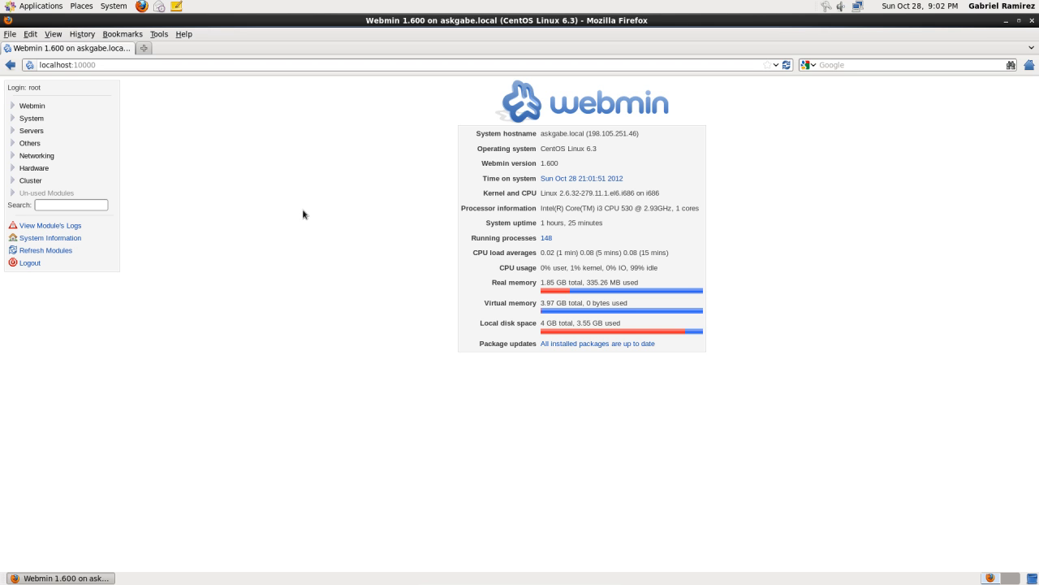